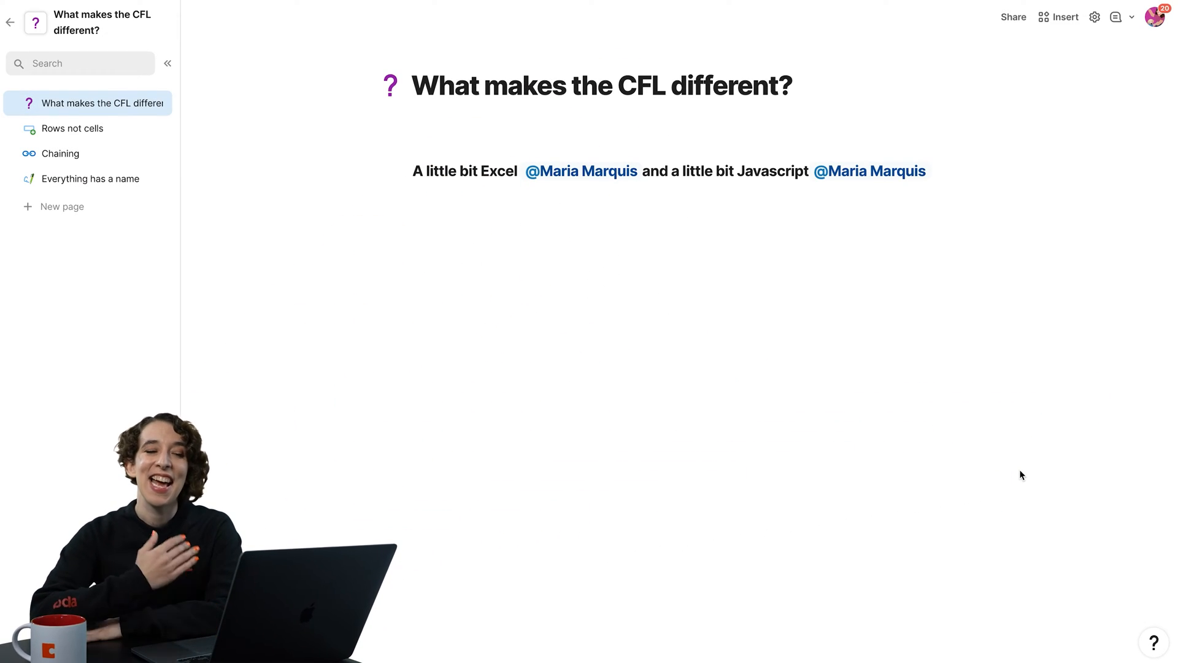
{"action": "mouse_move", "coordinate": [944, 444]}
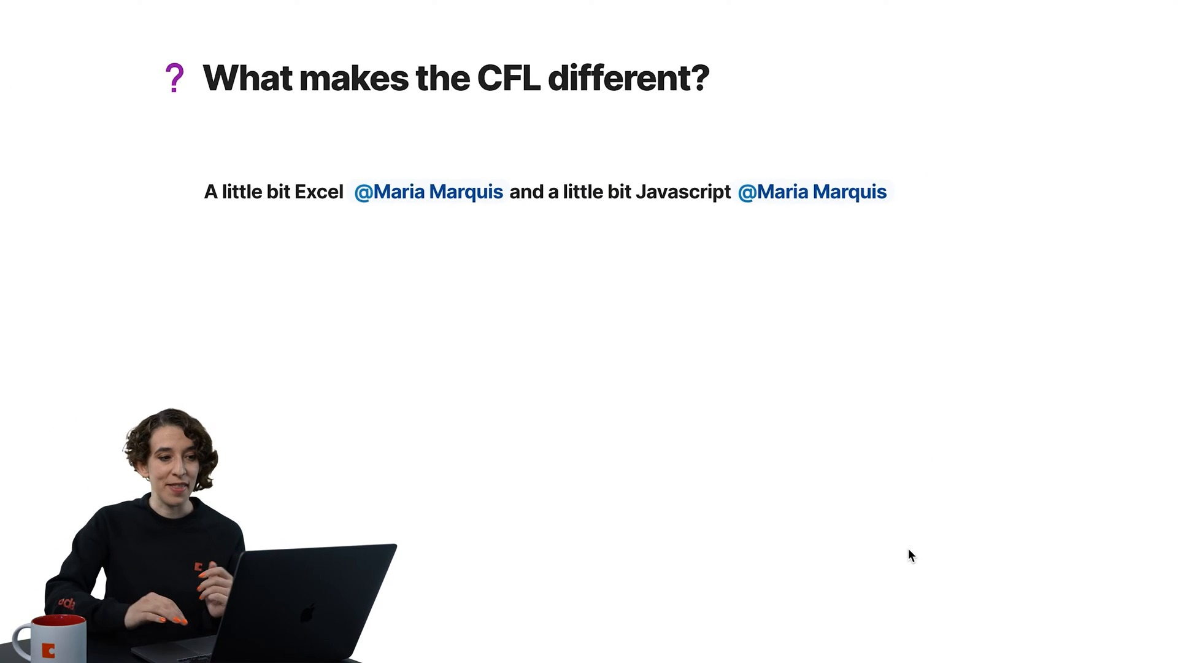
{"action": "left_click", "coordinate": [429, 192]}
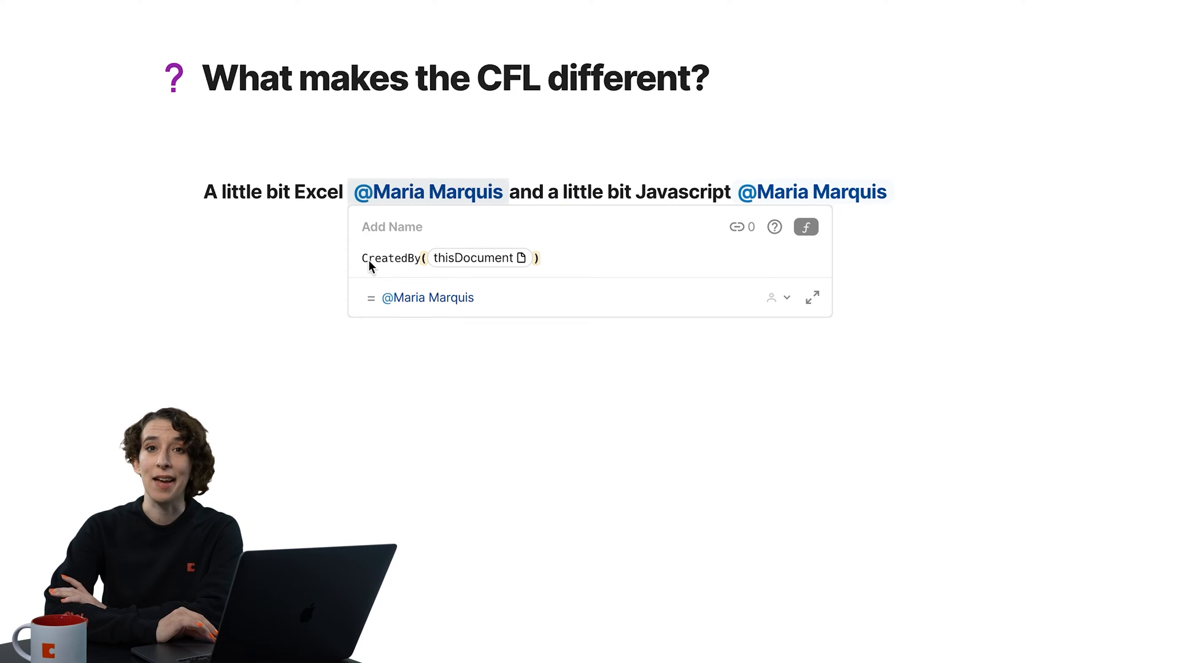
{"action": "mouse_move", "coordinate": [496, 268]}
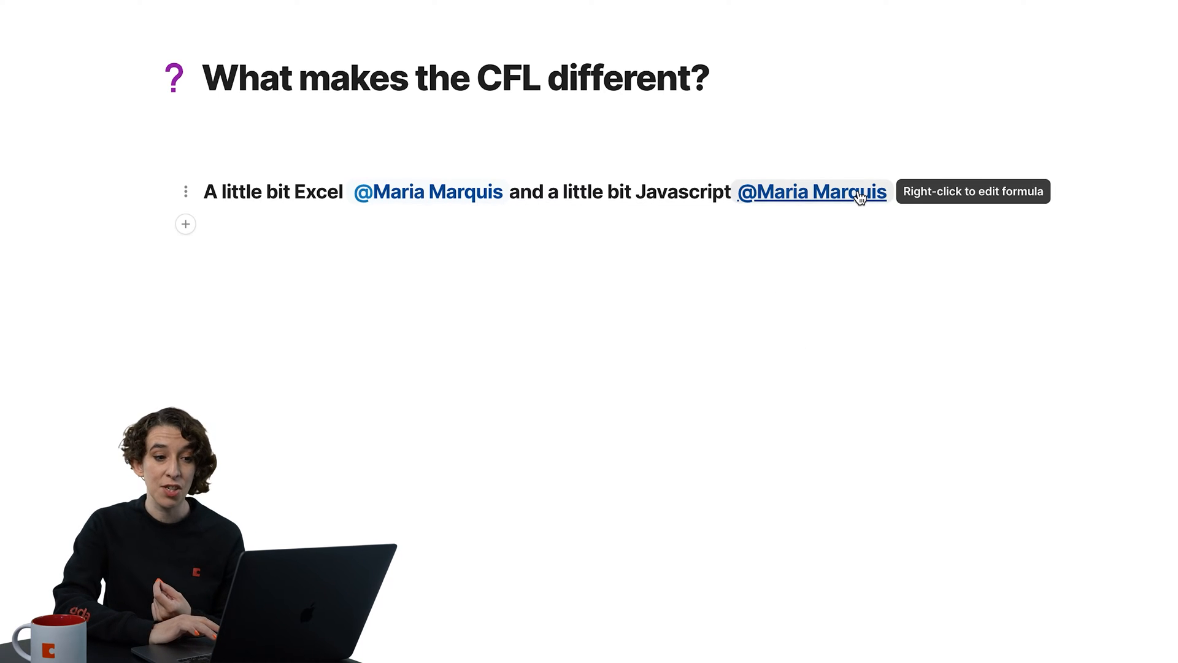
{"action": "right_click", "coordinate": [812, 192]}
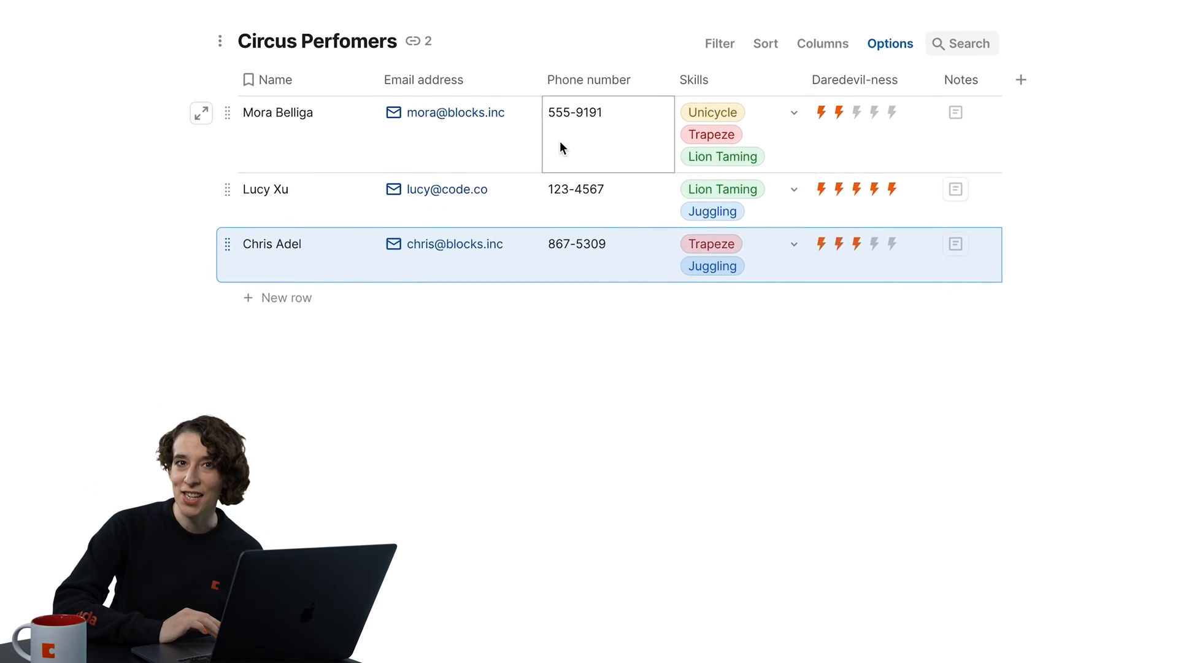
{"action": "scroll", "scroll_direction": "down", "scroll_amount": 3}
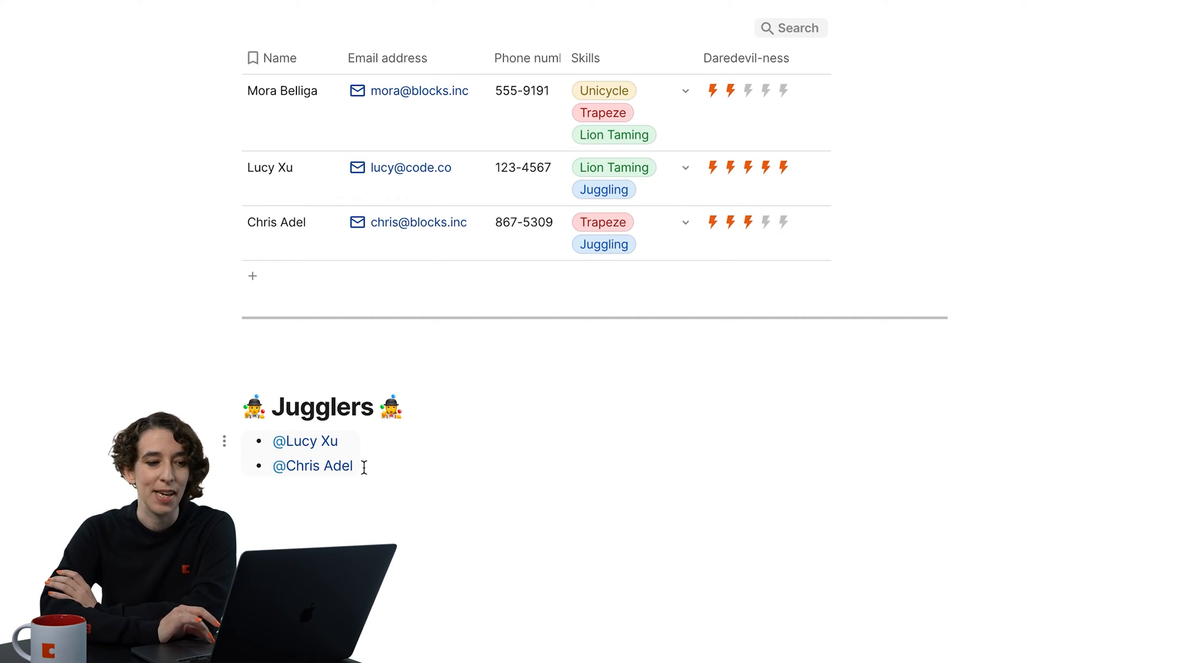
{"action": "mouse_move", "coordinate": [334, 448]}
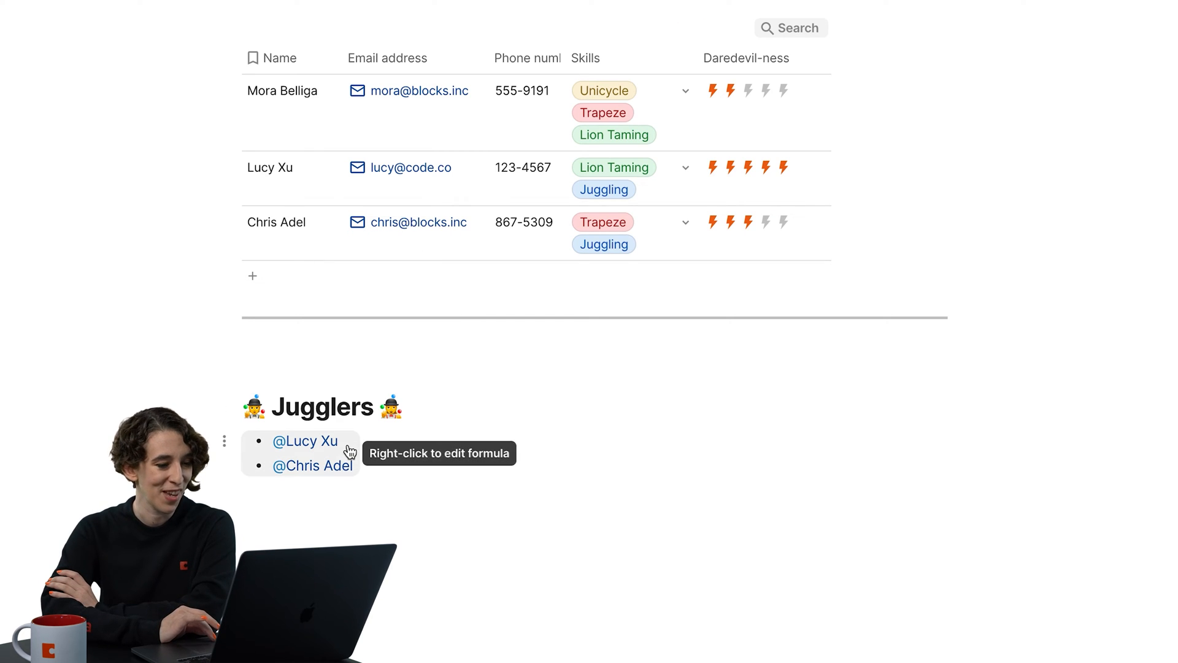
- Show the Jugglers list formula filtering Circus Perfomers by Skills containing Juggling
{"action": "right_click", "coordinate": [306, 441]}
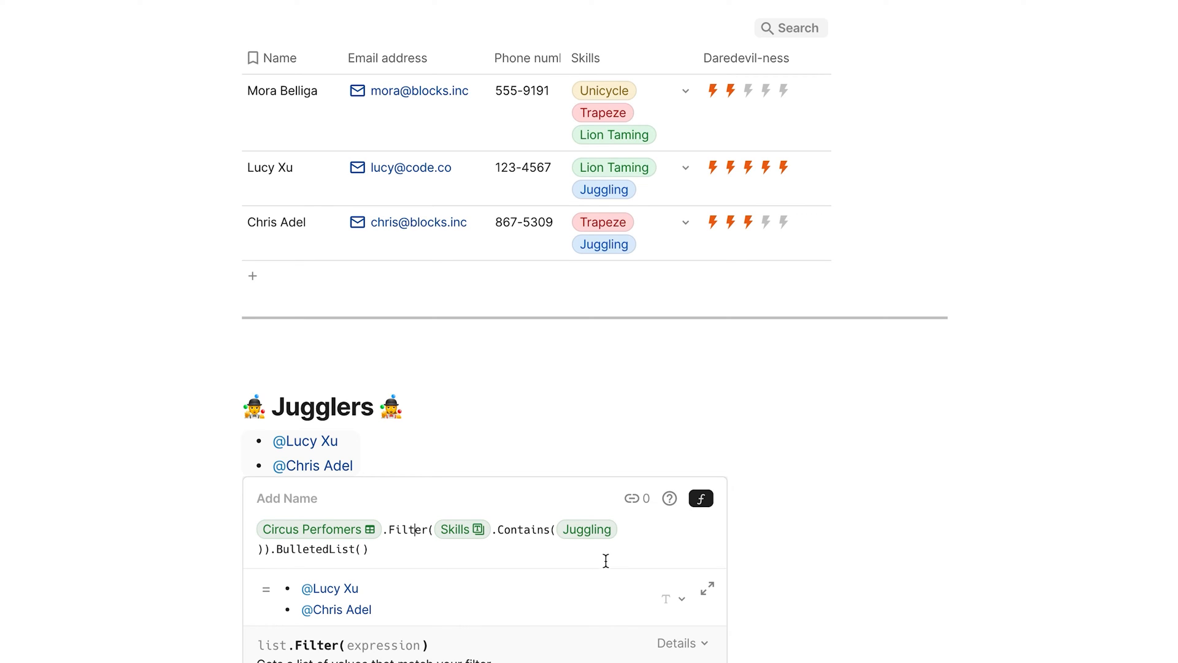
{"action": "mouse_move", "coordinate": [285, 555]}
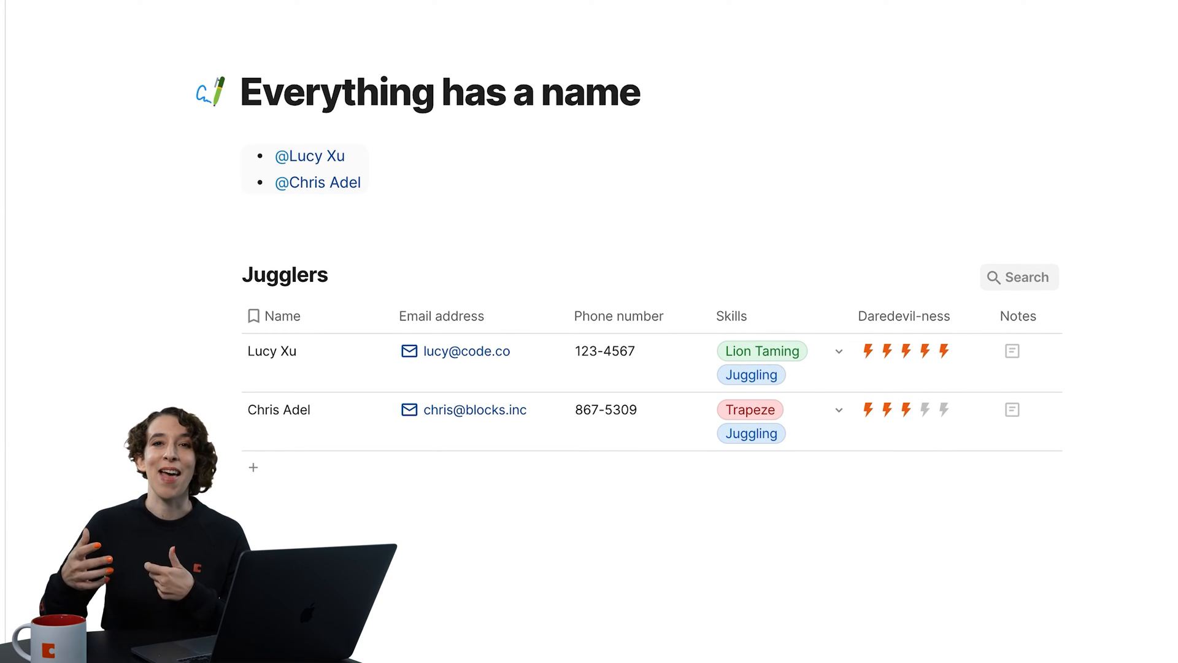
{"action": "mouse_move", "coordinate": [312, 173]}
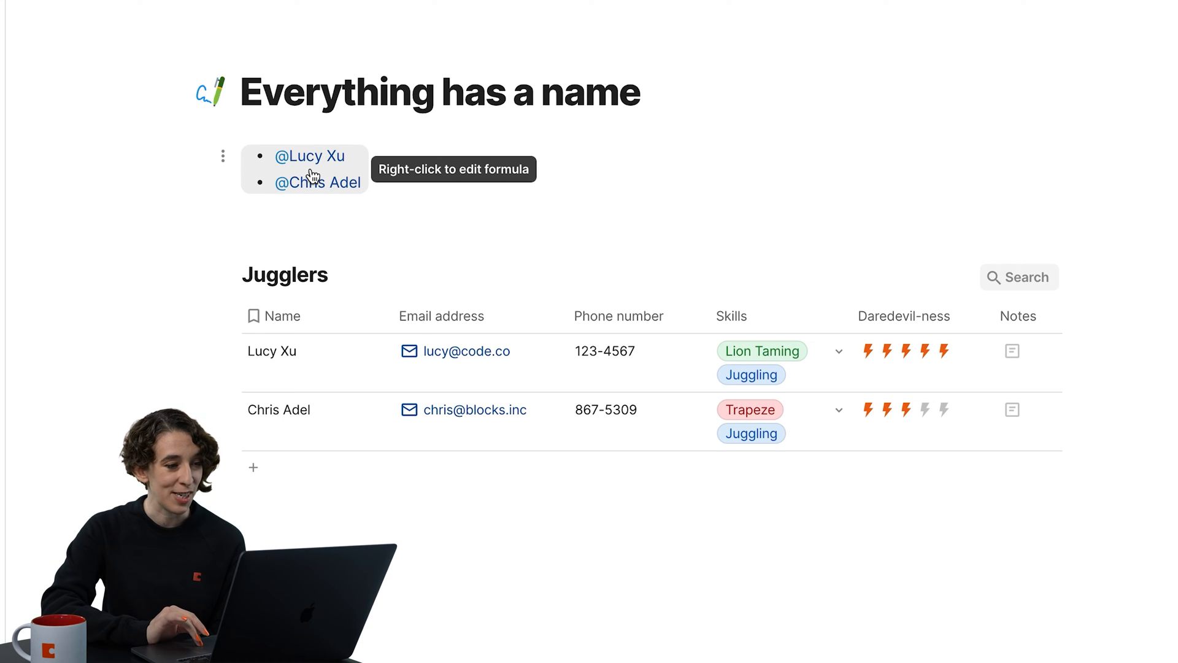
- View the formula behind the jugglers bulleted list on 'Everything has a name'
{"action": "right_click", "coordinate": [309, 170]}
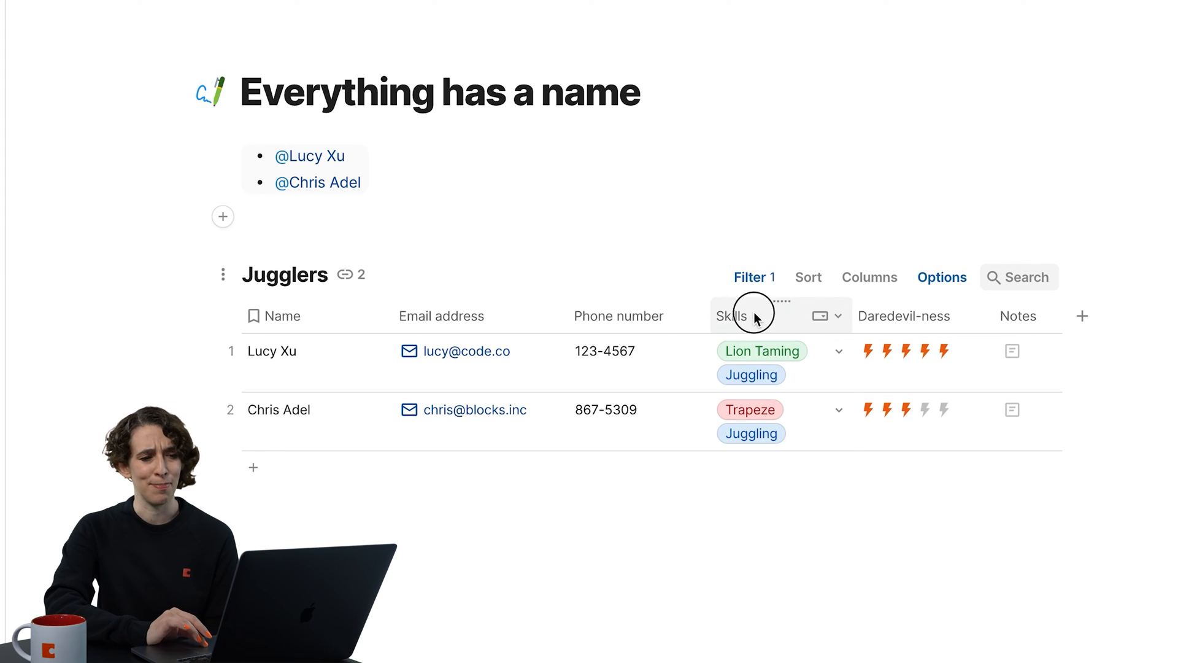
- Rename the Skills column header to 'Talents' and commit the change
{"action": "left_click", "coordinate": [740, 314]}
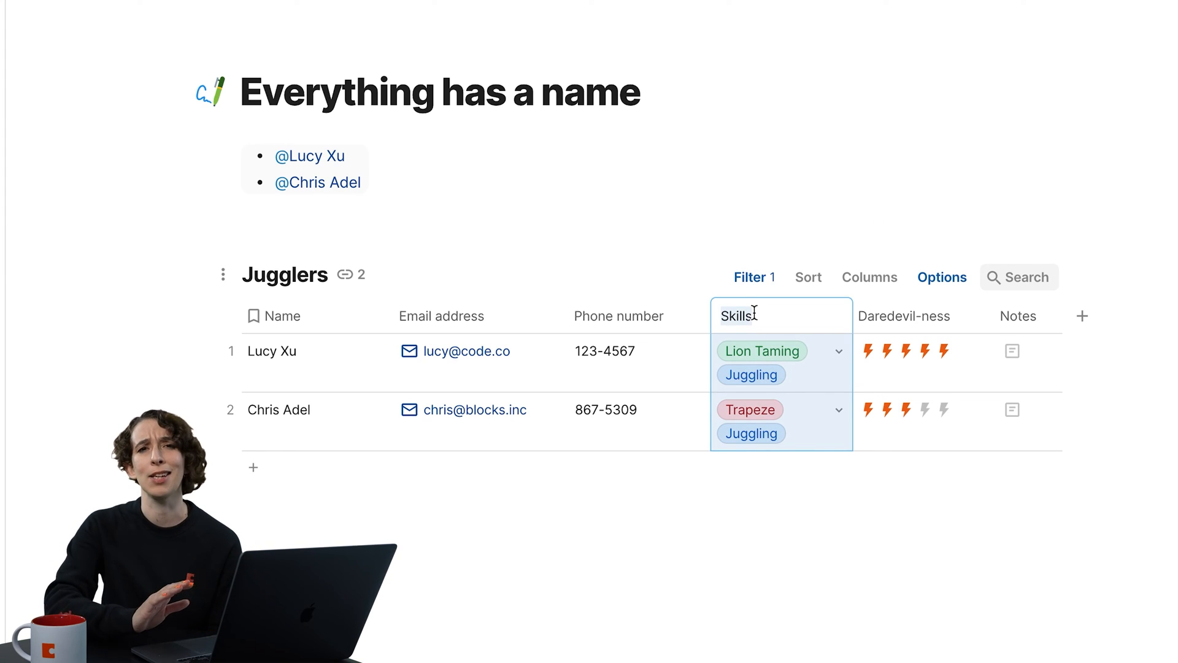
{"action": "type", "text": "Talents"}
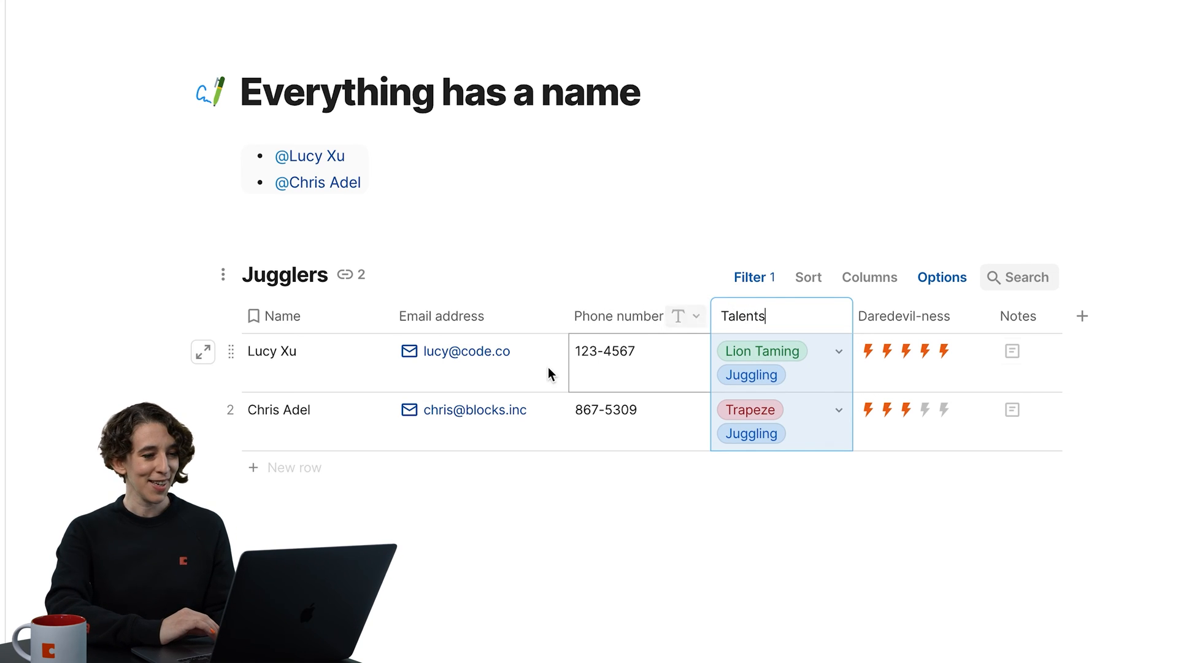
{"action": "left_click", "coordinate": [311, 169]}
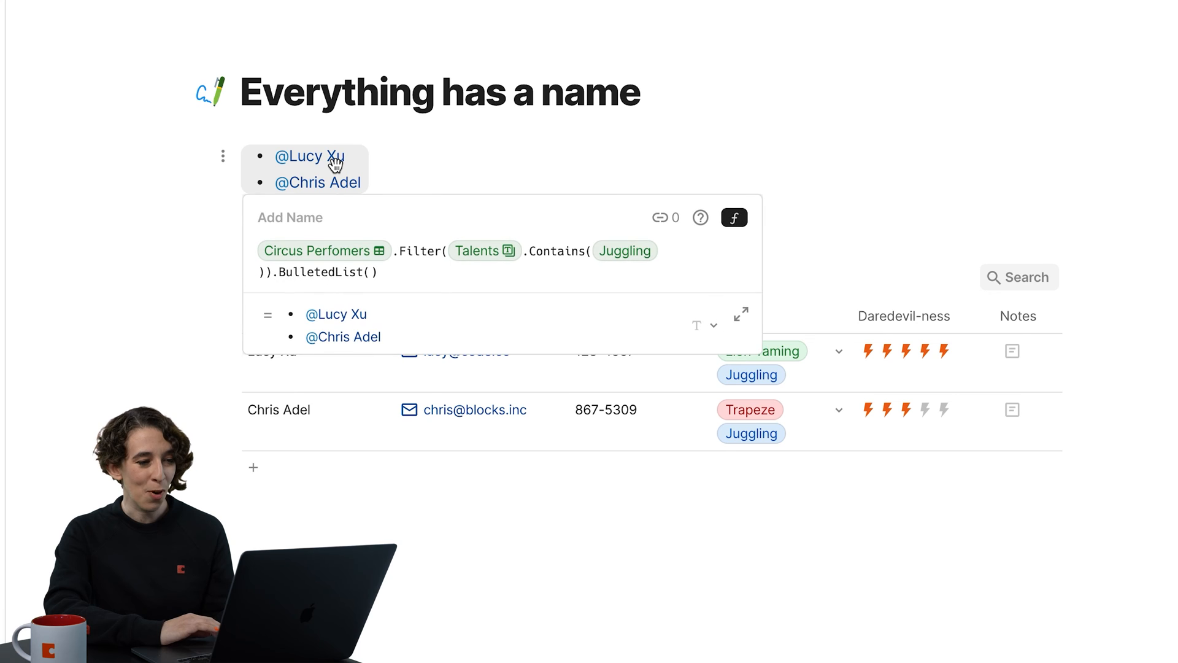